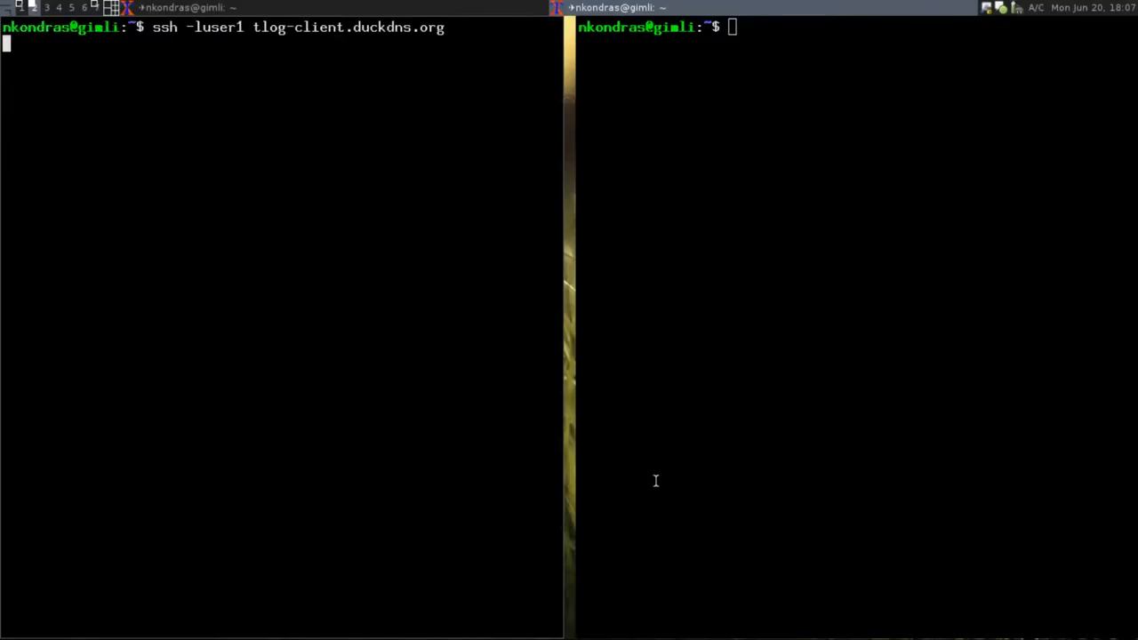
SSH into tlog-client.duckdns.org as user1, run commands, and fail a sudo password.
key("Return")
type("tlog-play --follow --es-query=session:10")
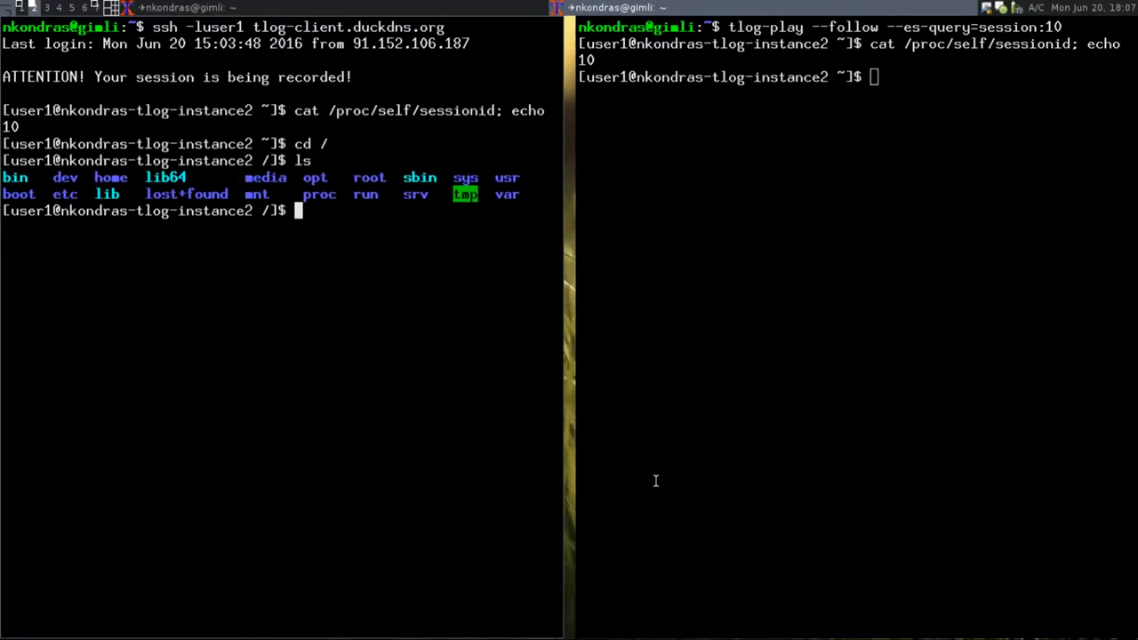
type("sudo whoami")
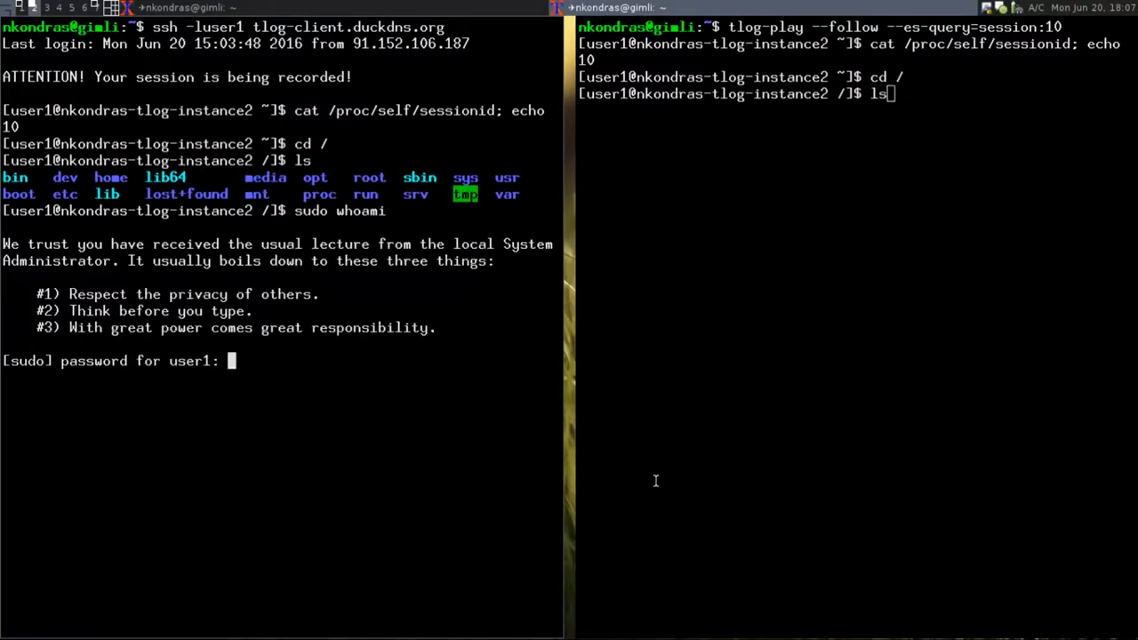
key("Return")
type("d")
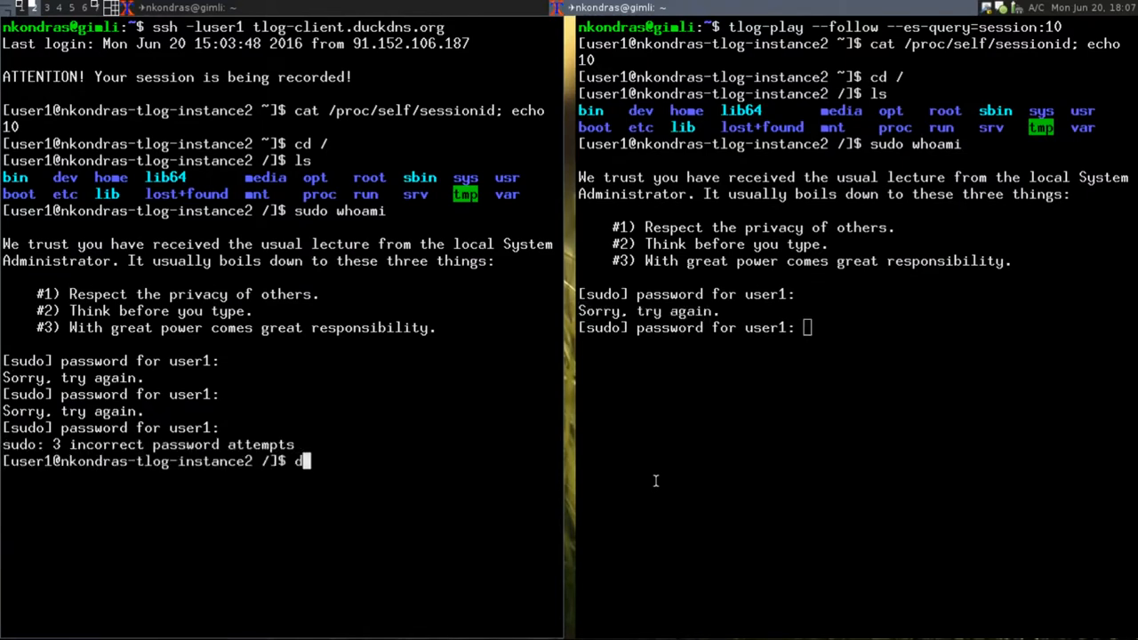
Pipe dmesg output into vim to read the kernel messages.
type("mesg|vim")
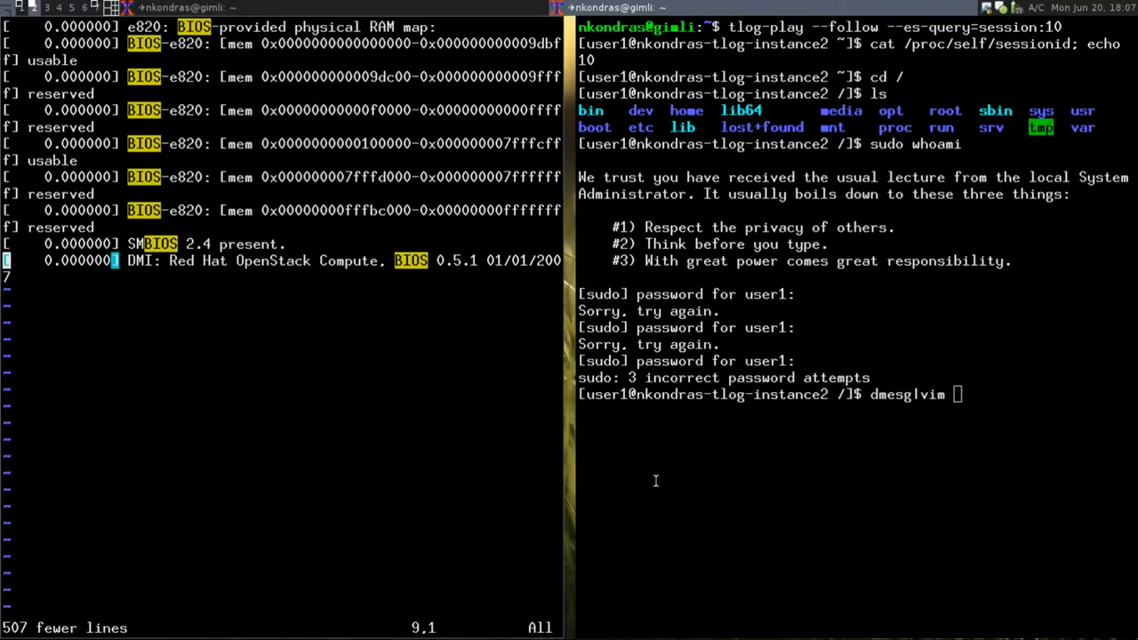
key("Return")
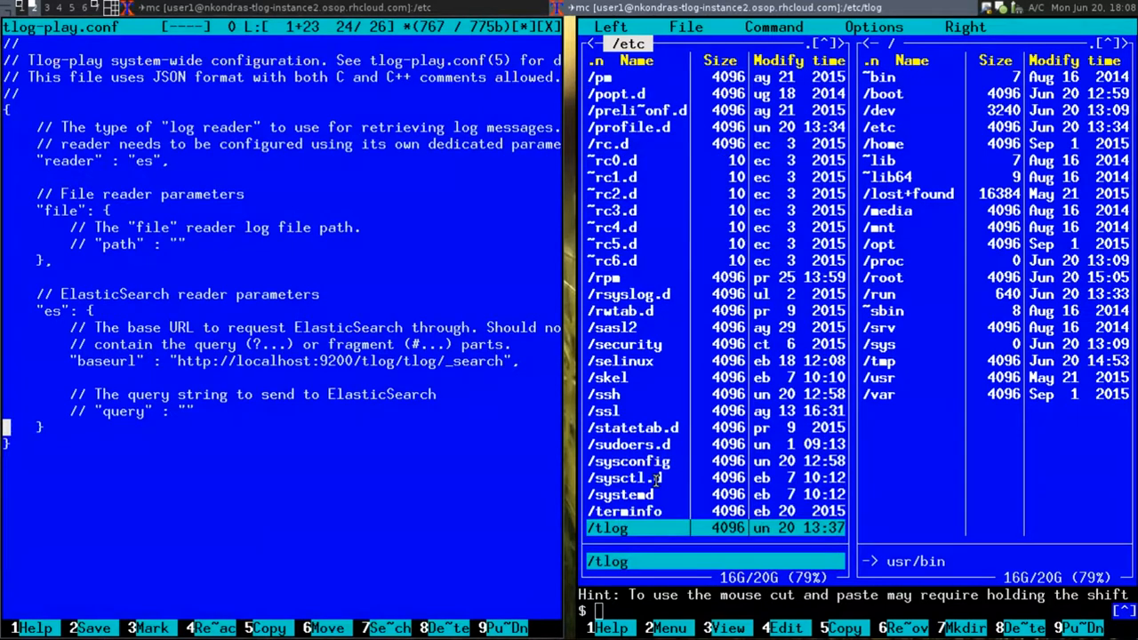
Open tlog-play.conf from /etc/tlog in Midnight Commander, then log out.
double_click(610, 528)
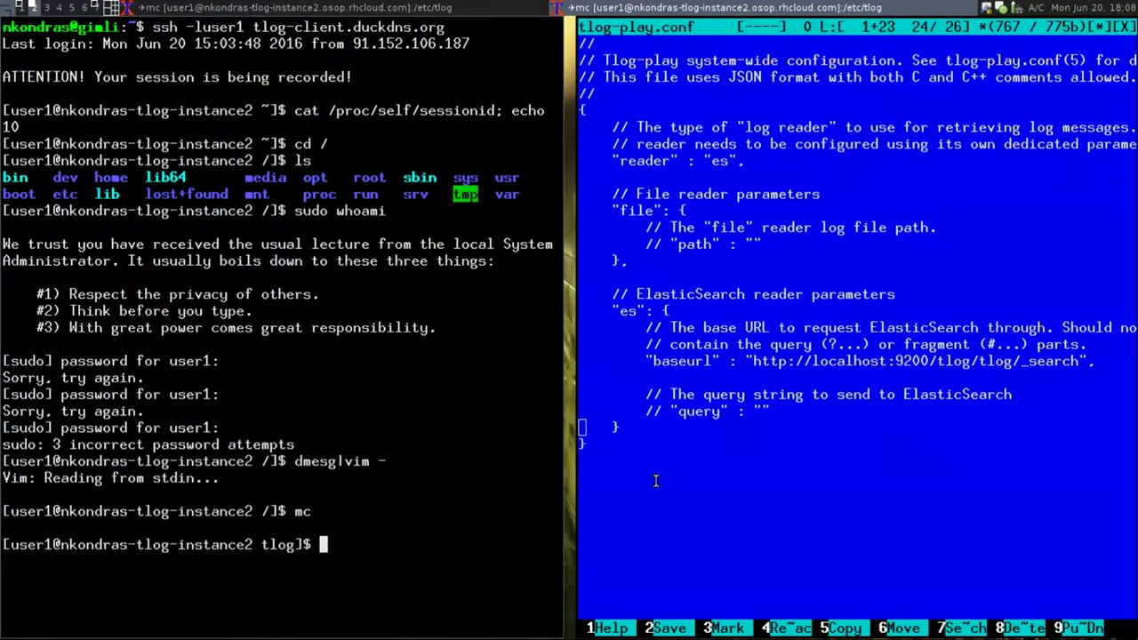
type("logout")
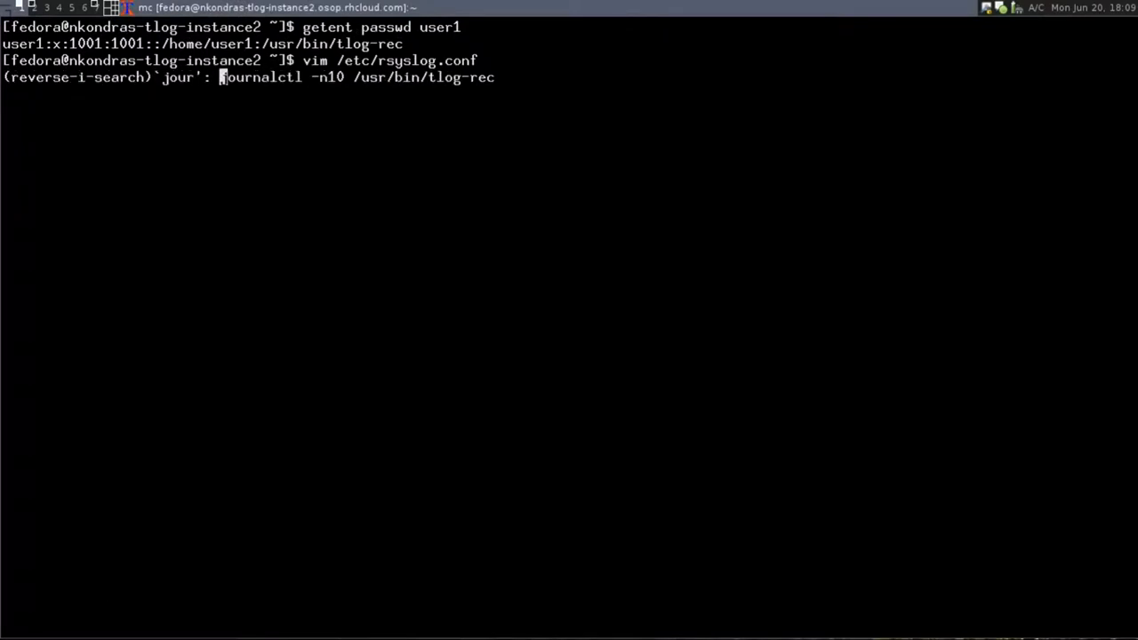
Run journalctl -n10 /usr/bin/tlog-rec to list its JSON recording messages.
key("Enter")
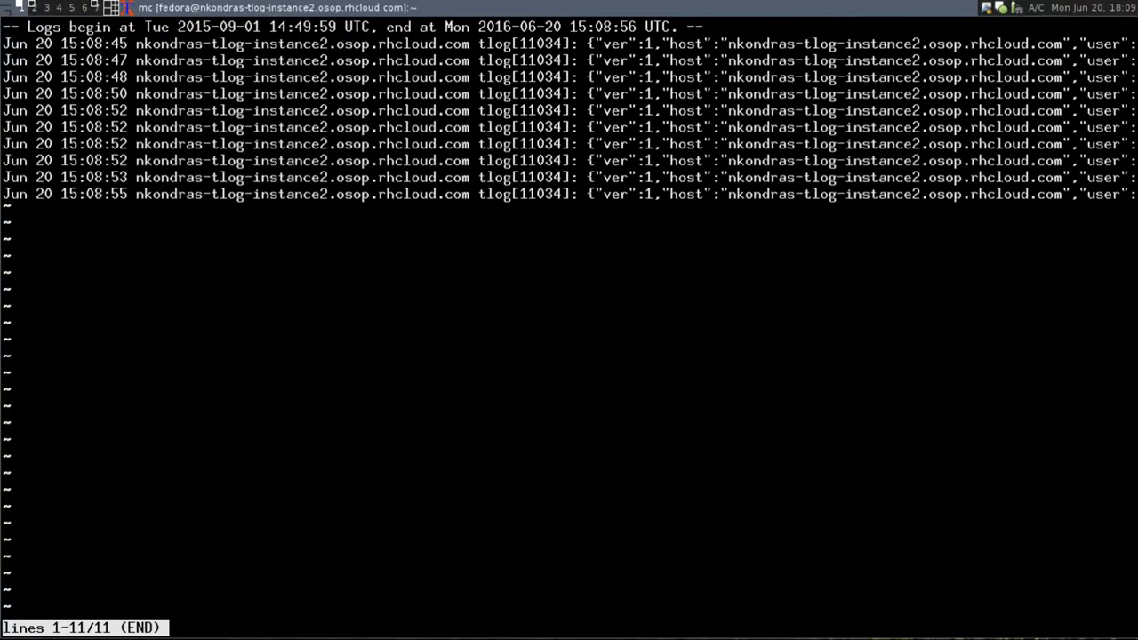
key("ctrl+r")
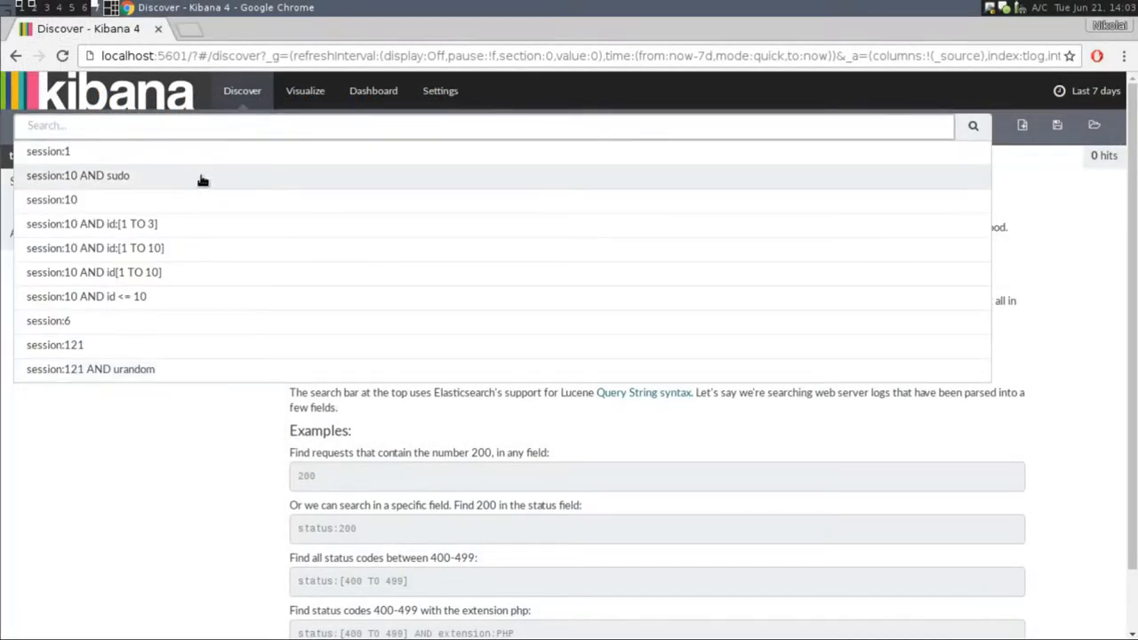
Search 'session:10 AND sudo' and expand the first record's in_txt field.
left_click(78, 175)
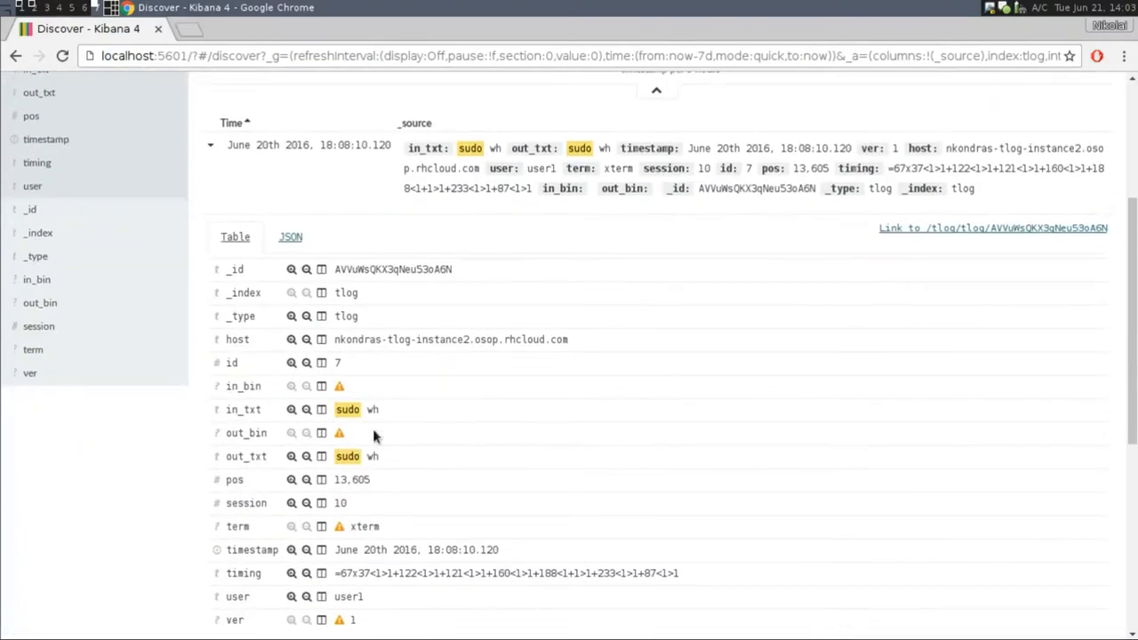
double_click(347, 409)
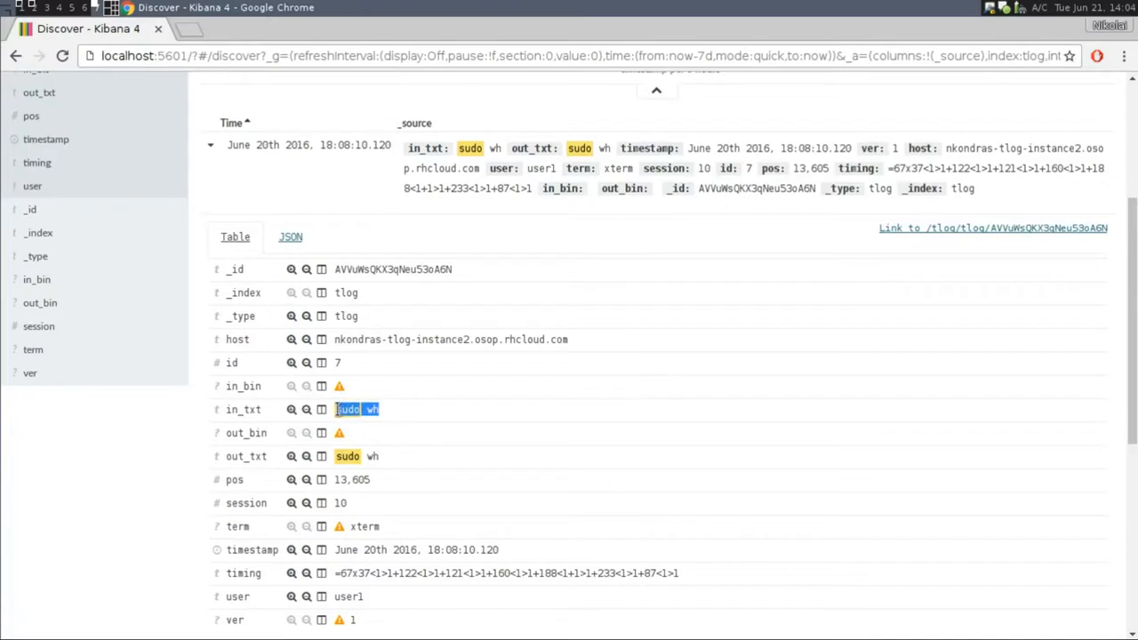
scroll("down", 3)
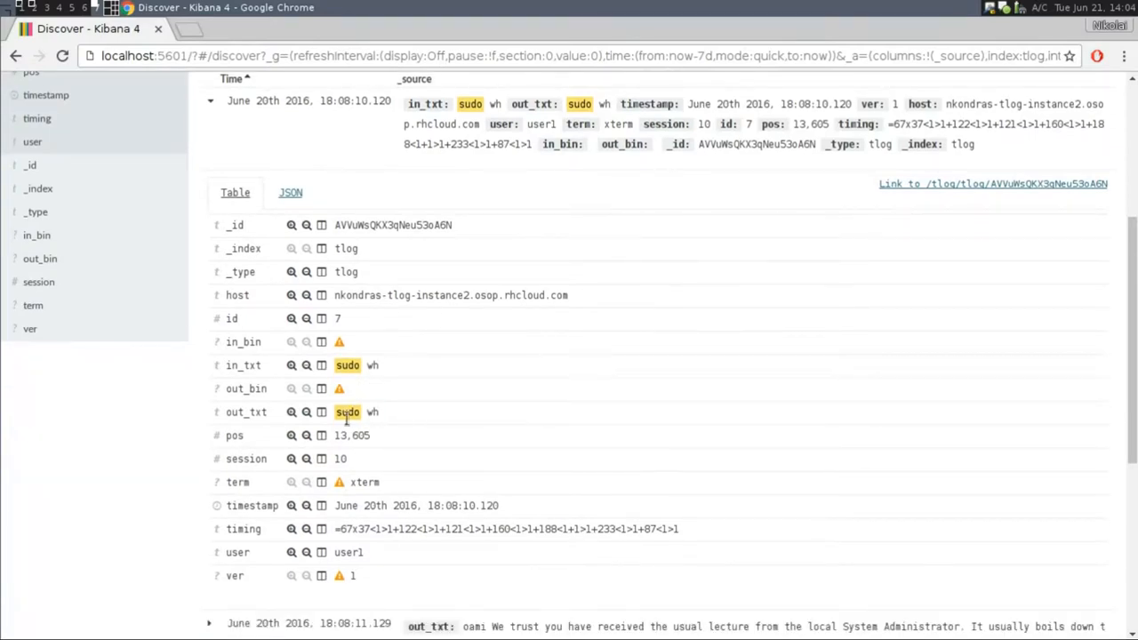